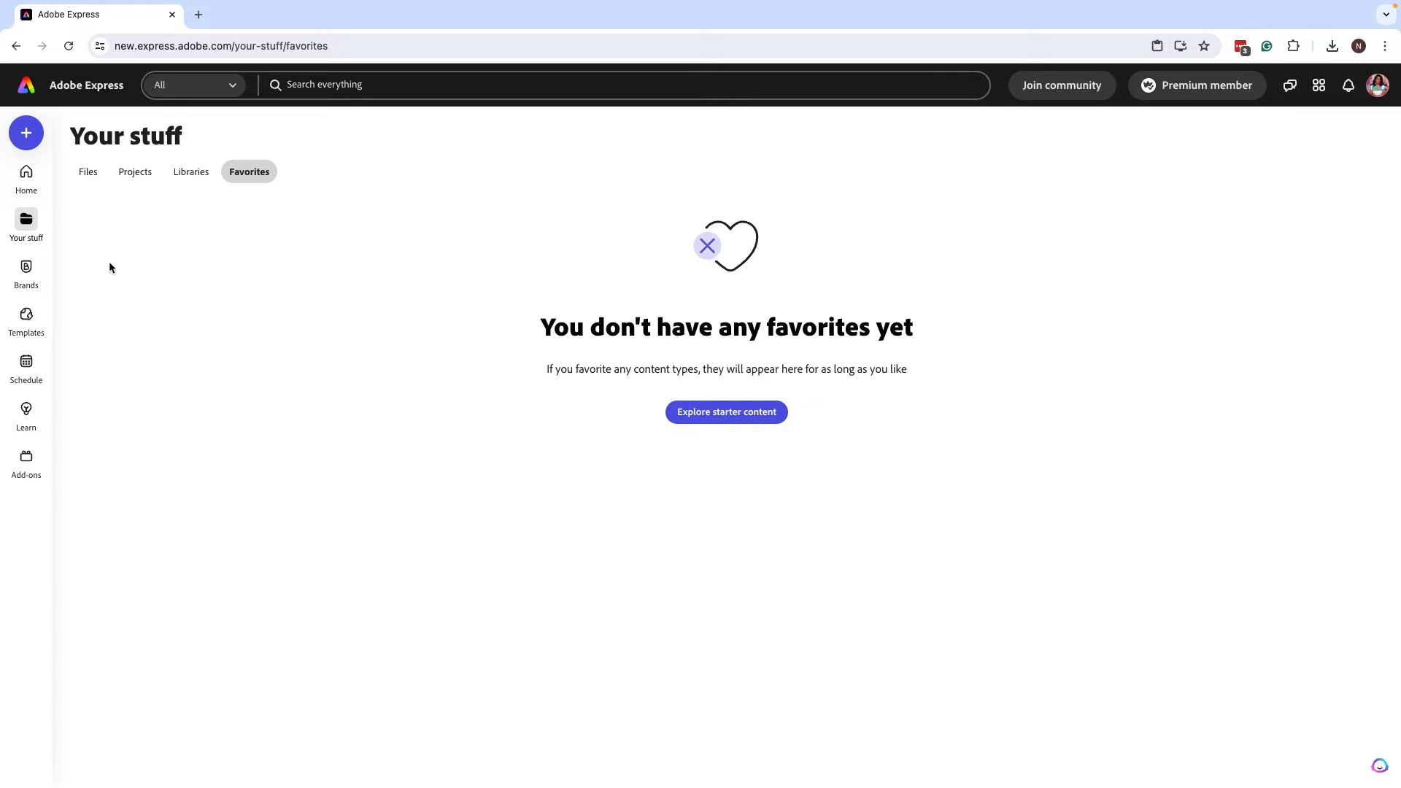
mouse_move(26, 179)
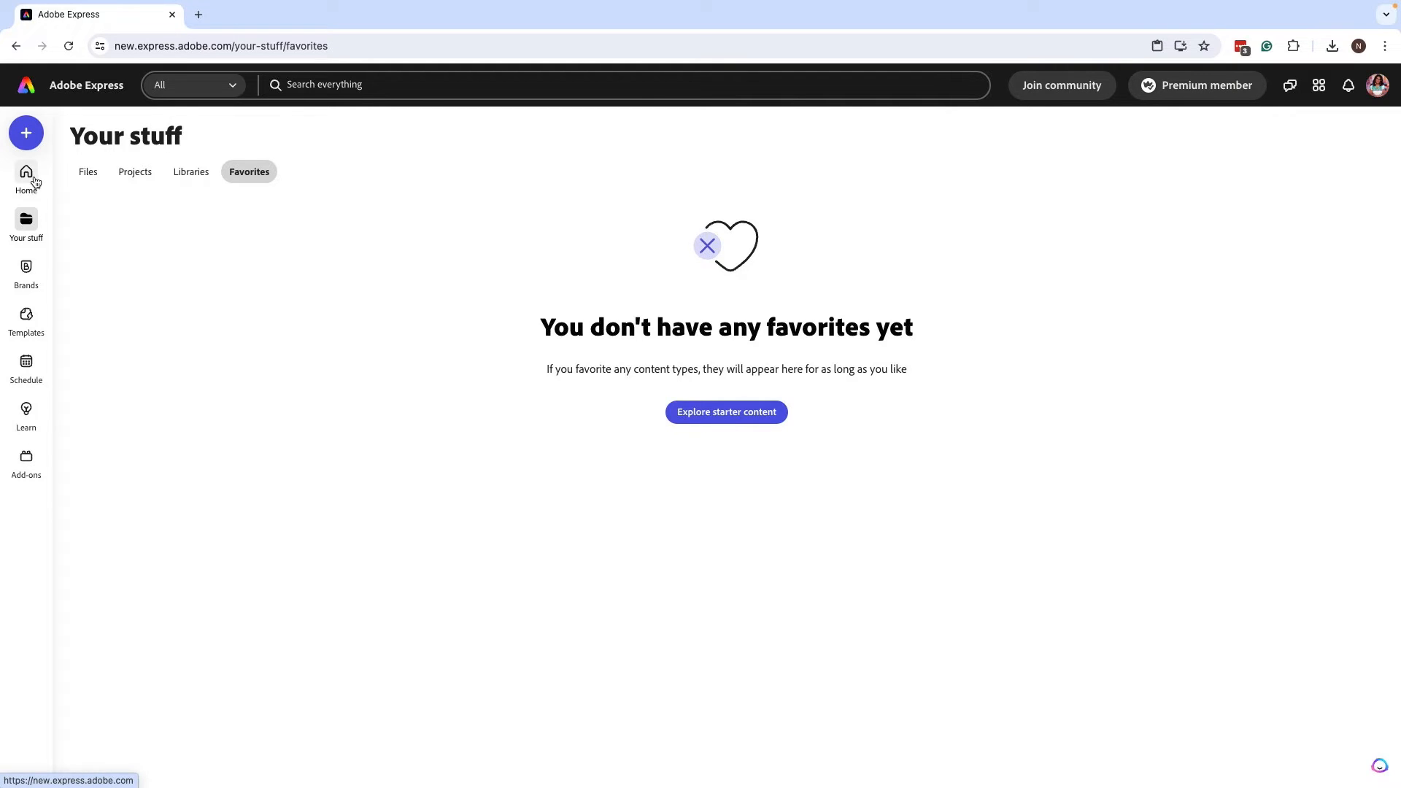
Heart the orange portrait post and the basketball story in the Templates gallery
left_click(26, 321)
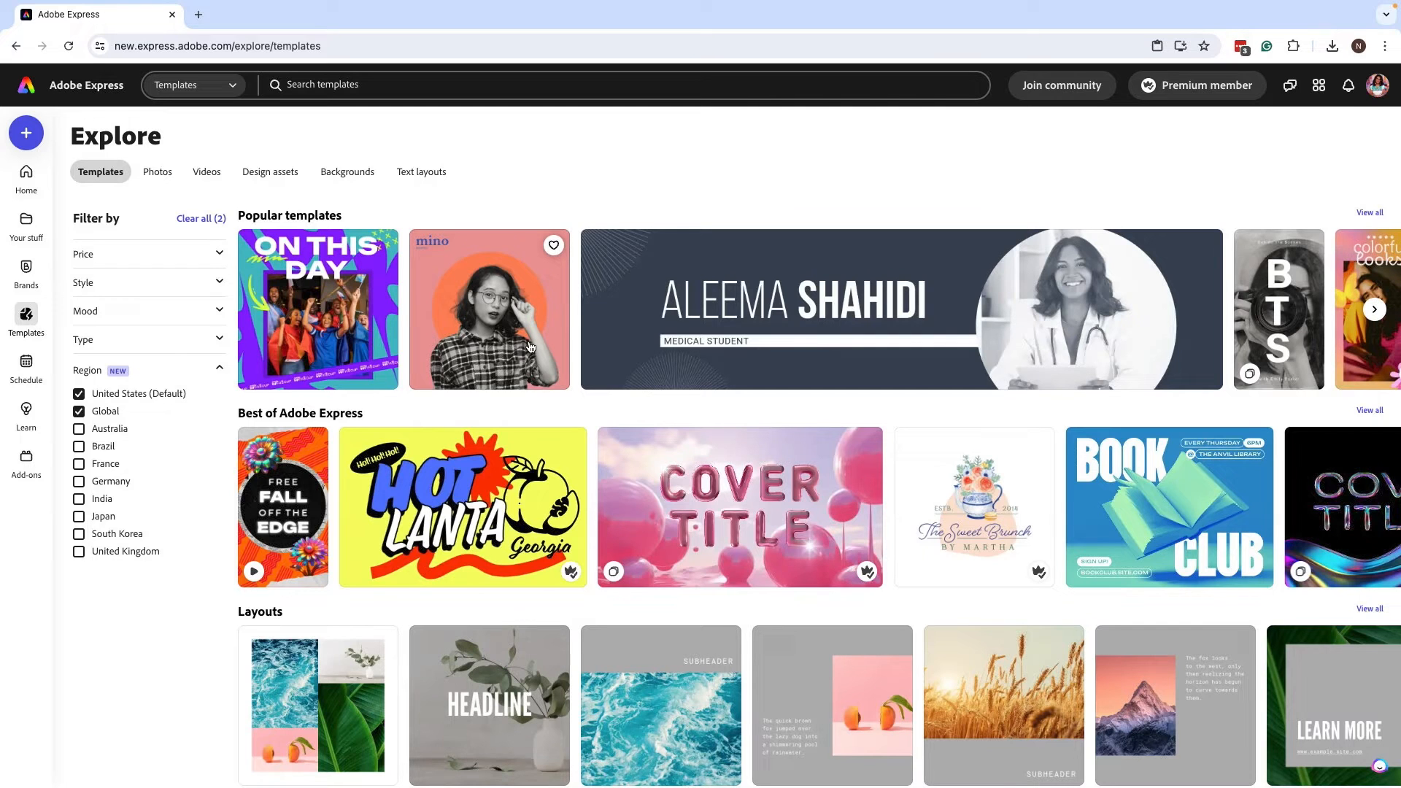
scroll("down", 3)
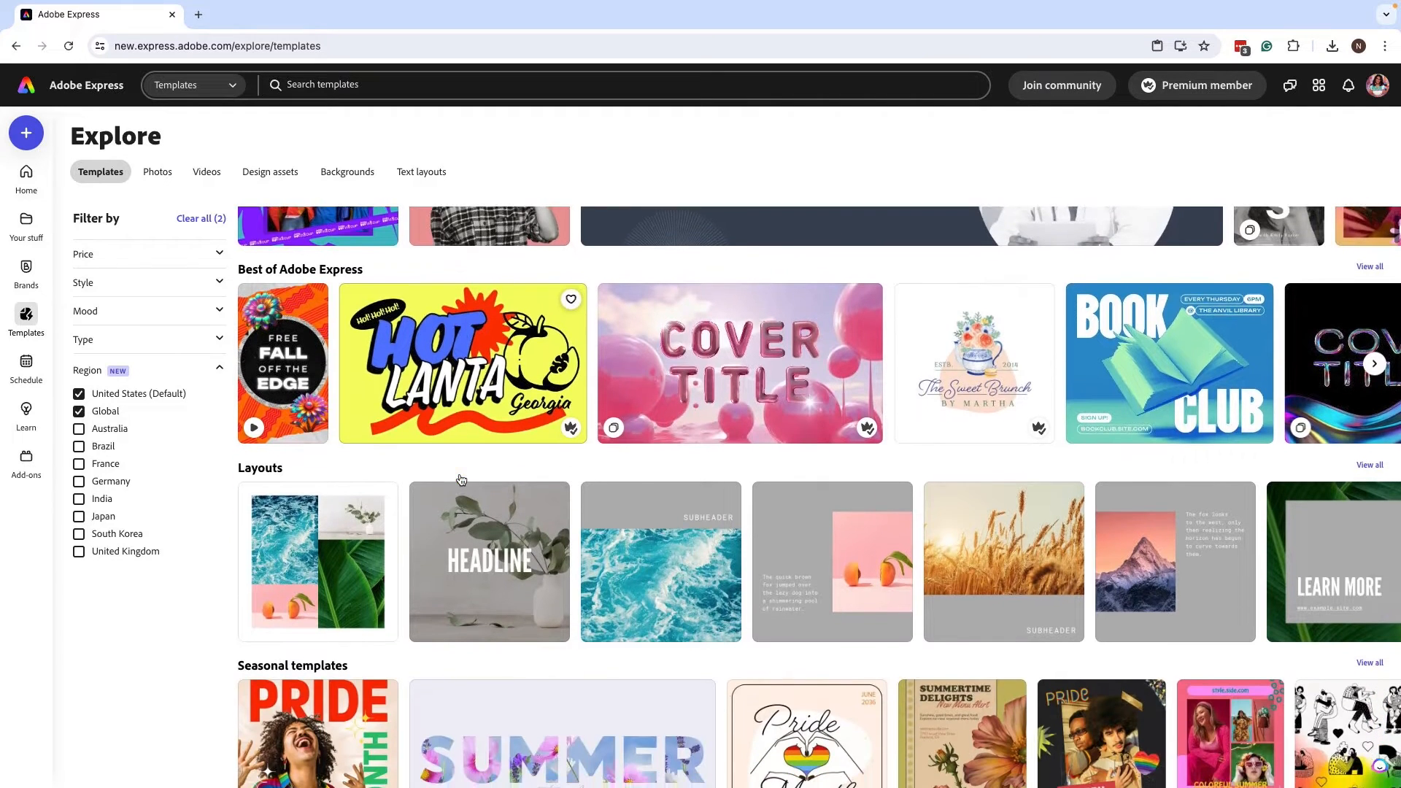
scroll("down", 3)
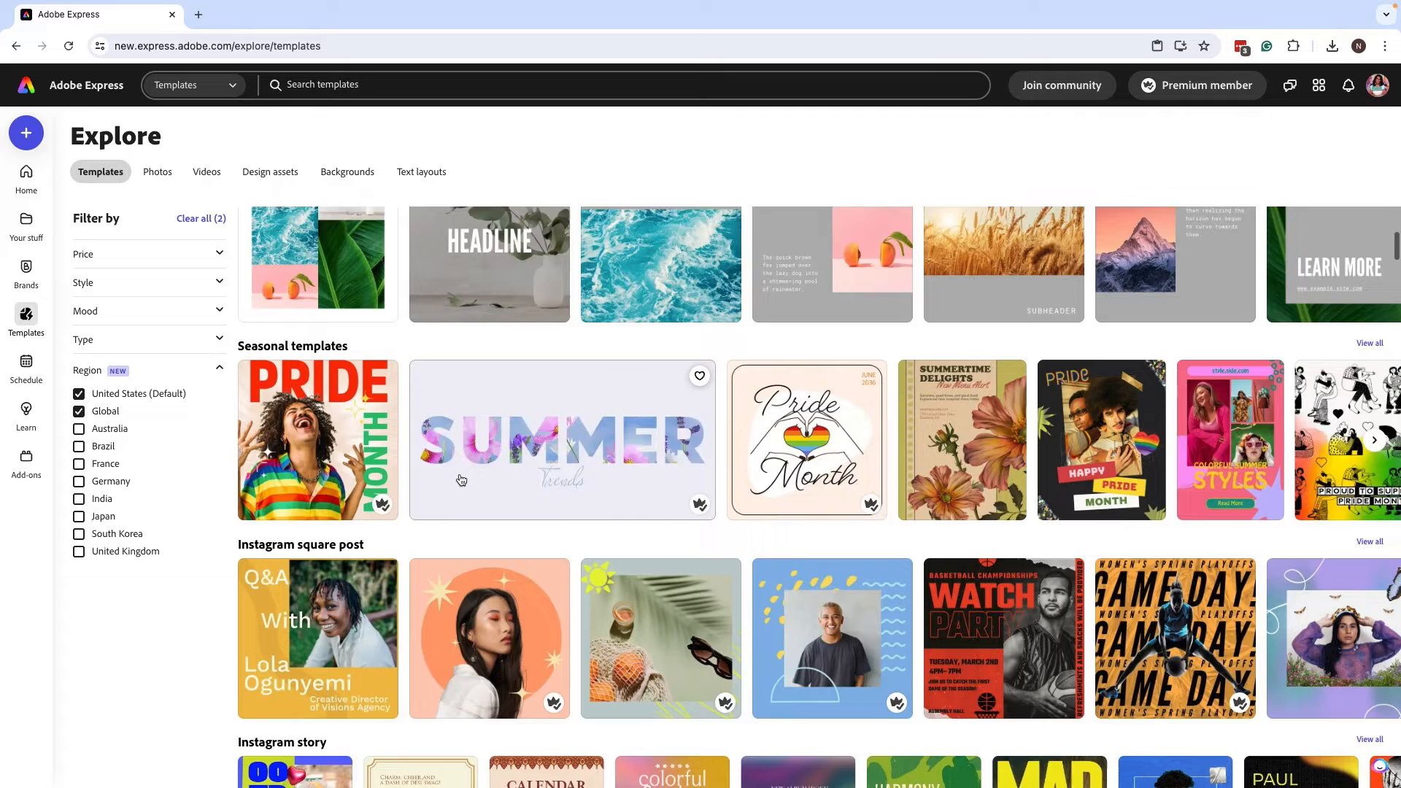
scroll("down", 3)
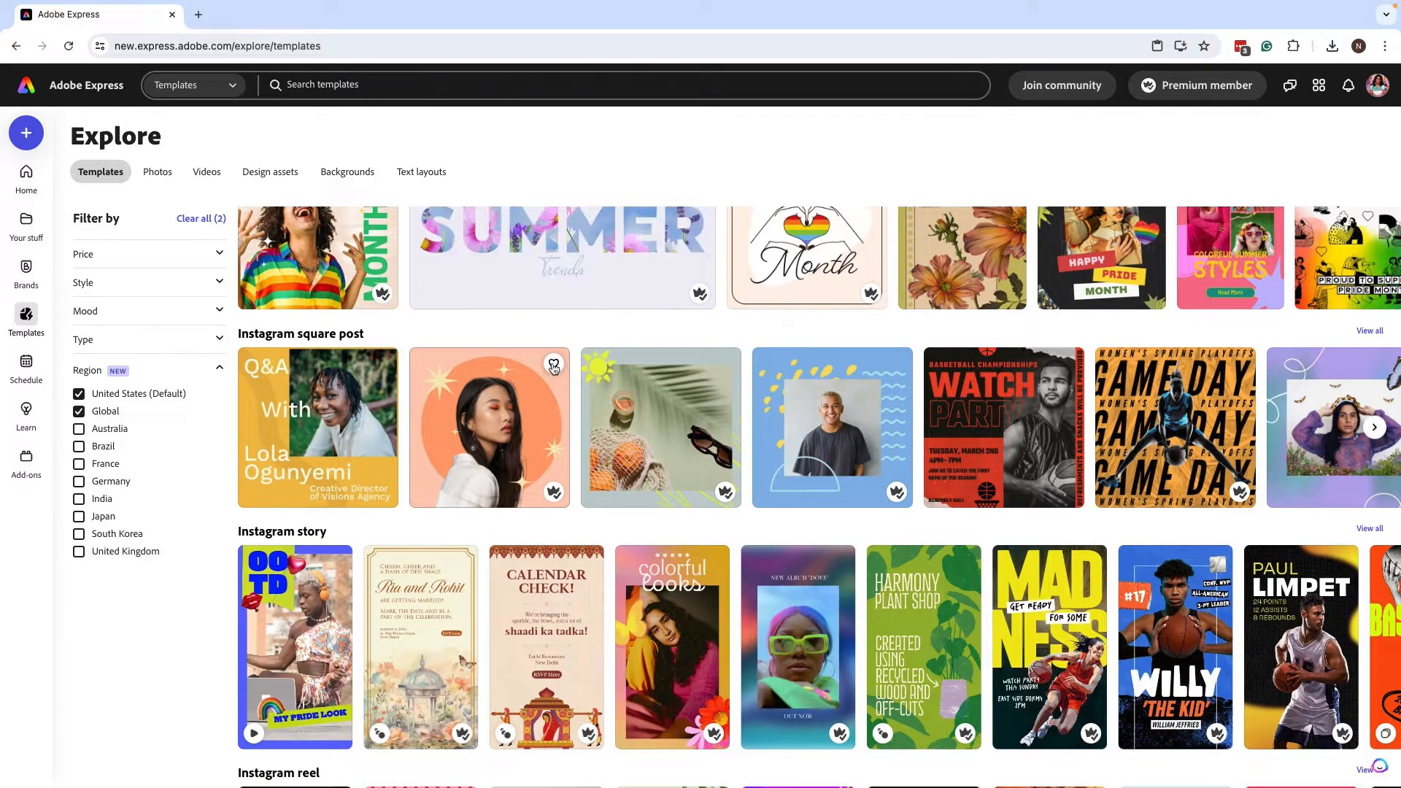
left_click(553, 363)
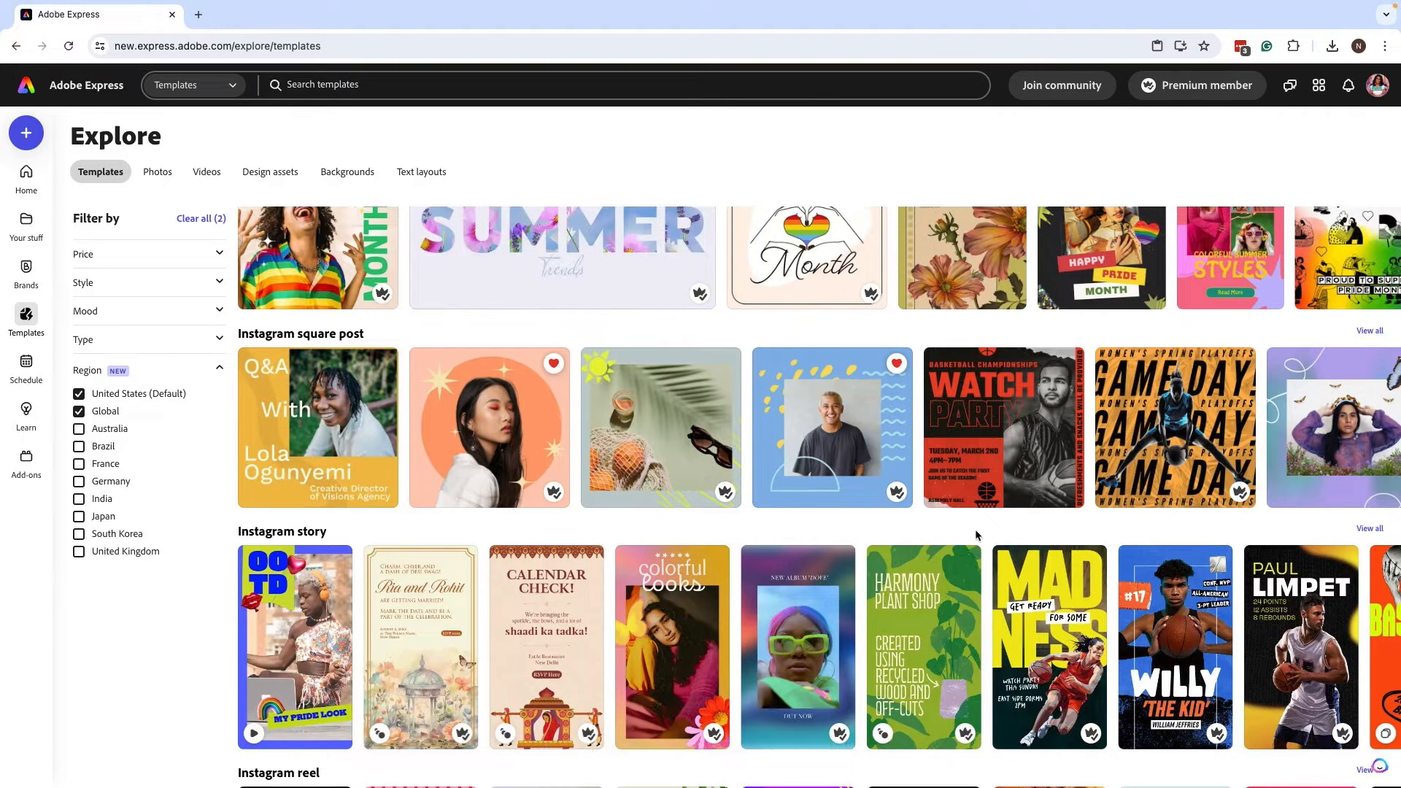
left_click(1091, 561)
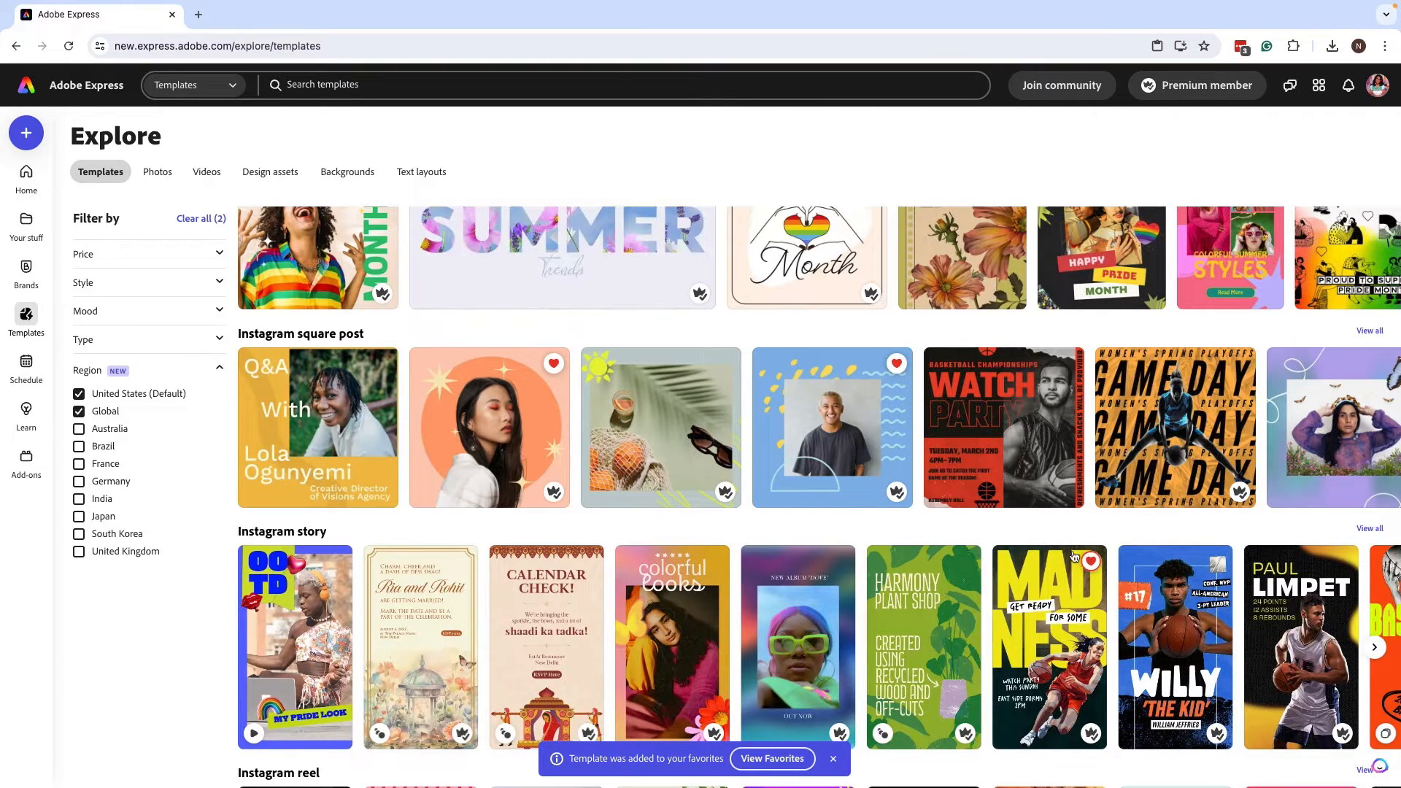
Heart the colourful-wall photo and the limes-on-yellow-tiles photo in Photos
left_click(158, 172)
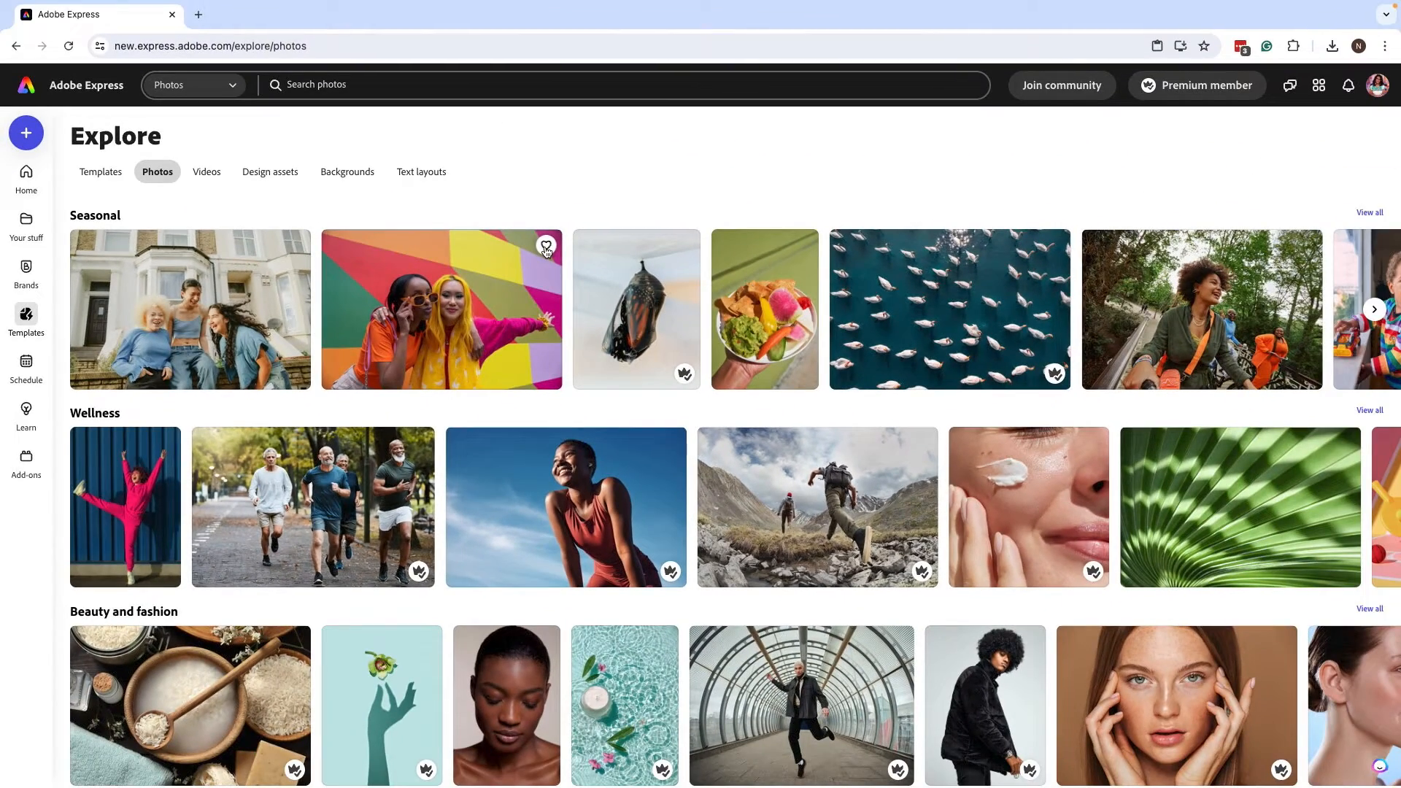
left_click(546, 245)
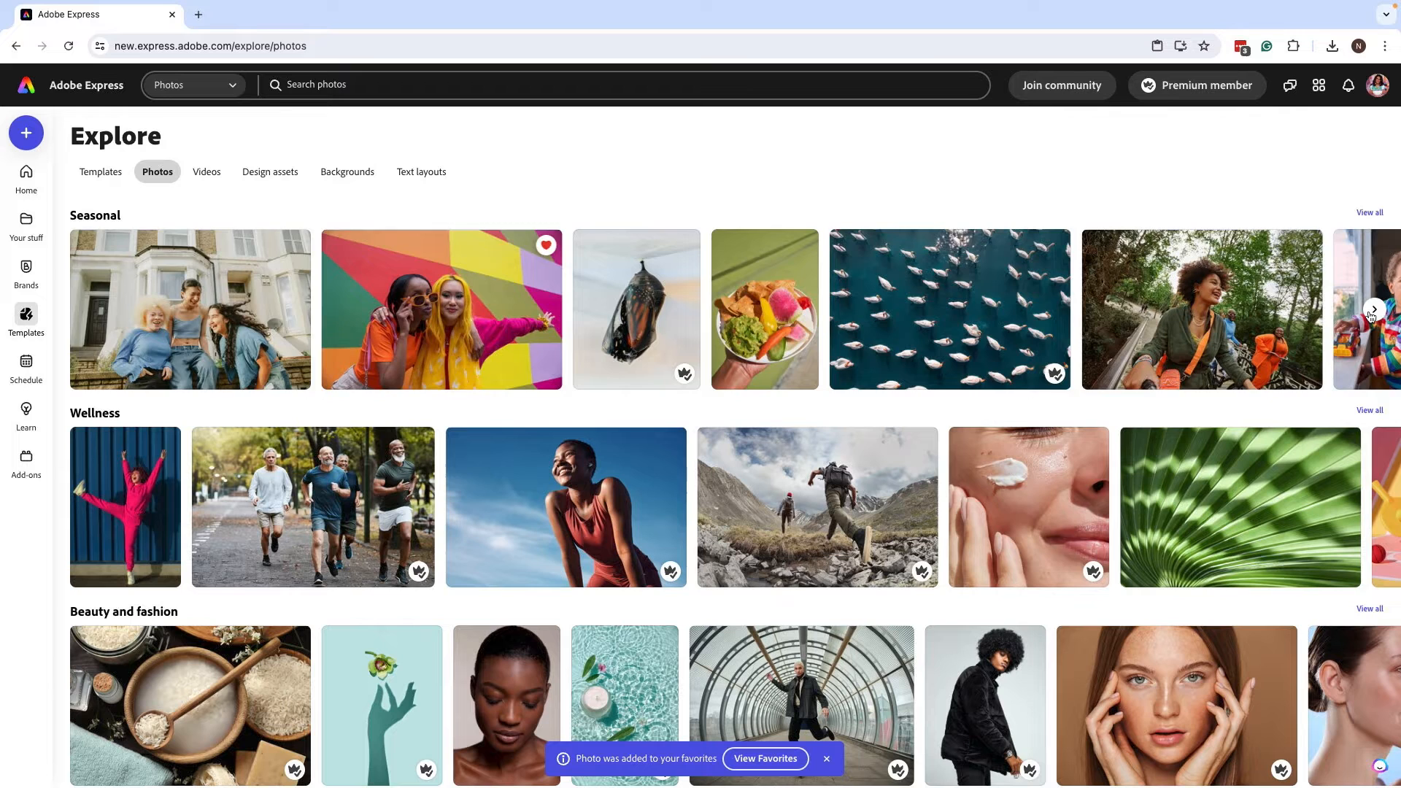
left_click(1374, 309)
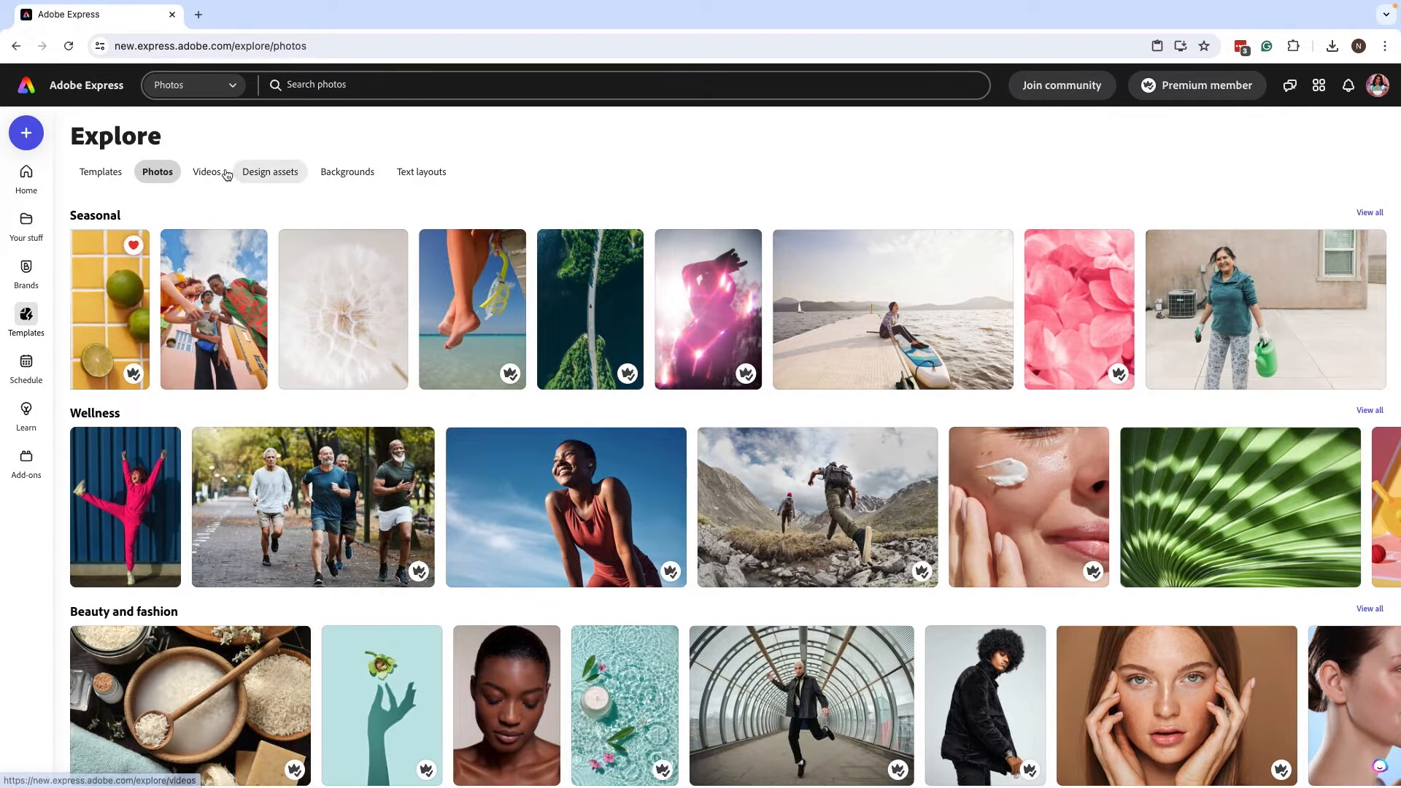
Heart the white waves video in Videos
left_click(208, 172)
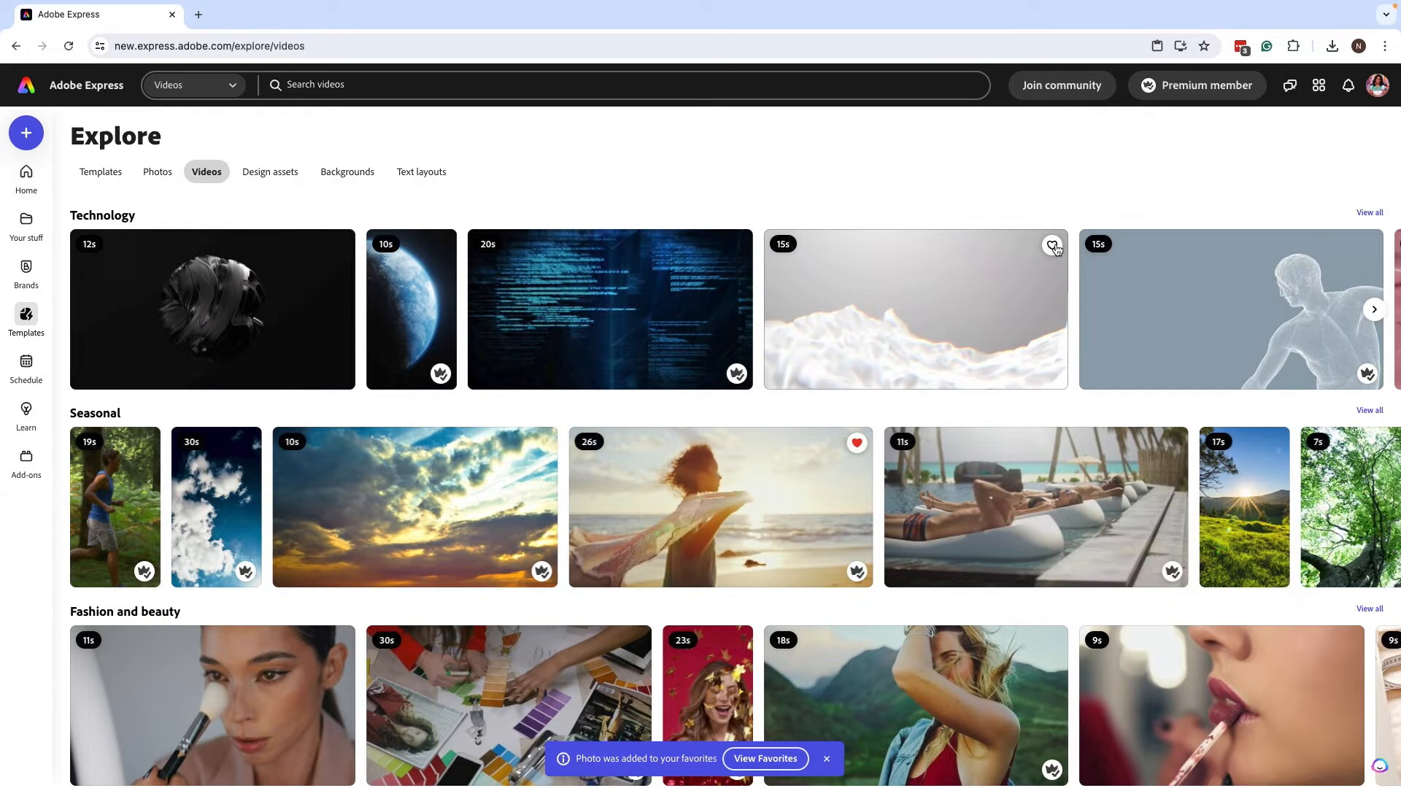
left_click(1053, 245)
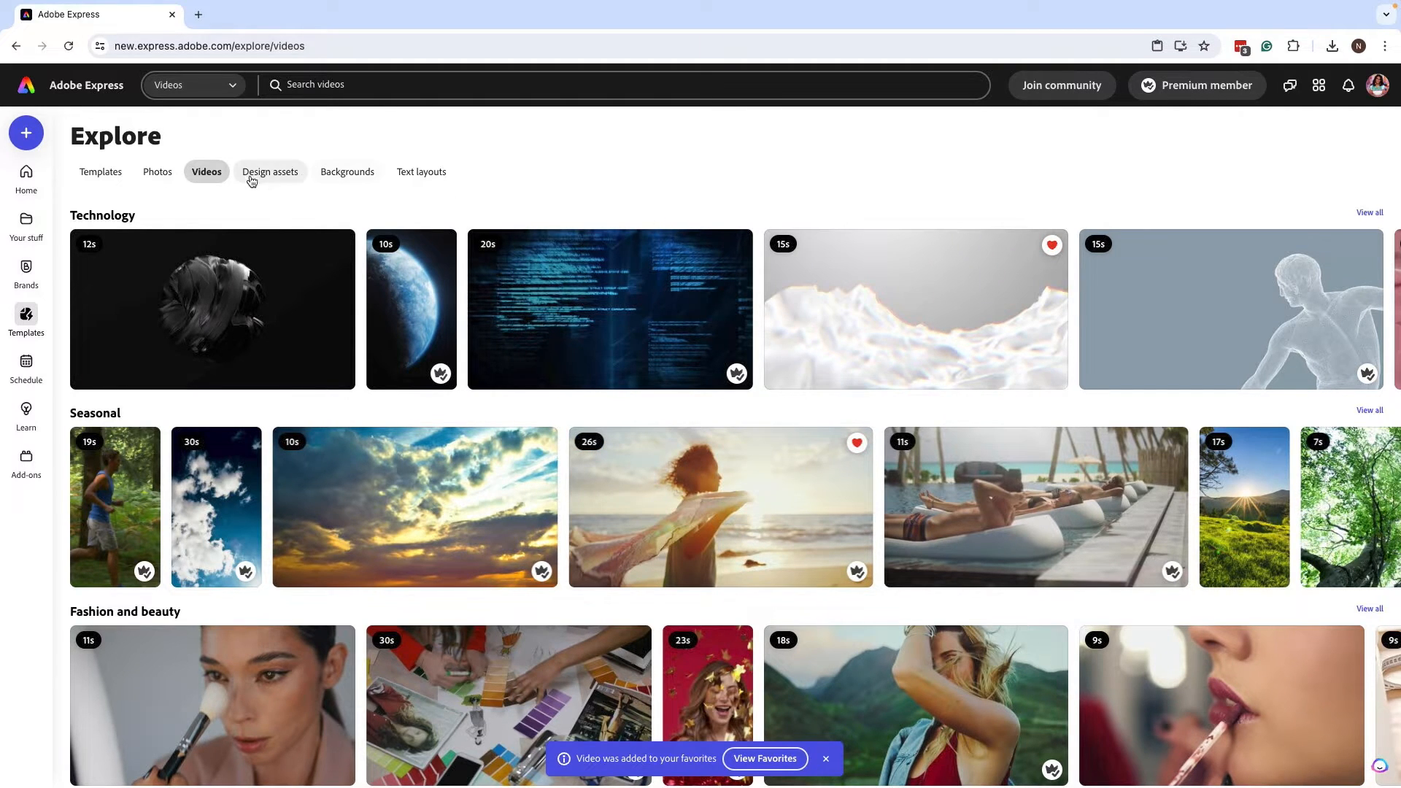
In Design assets, expand the frames row and heart the black grunge texture
left_click(270, 173)
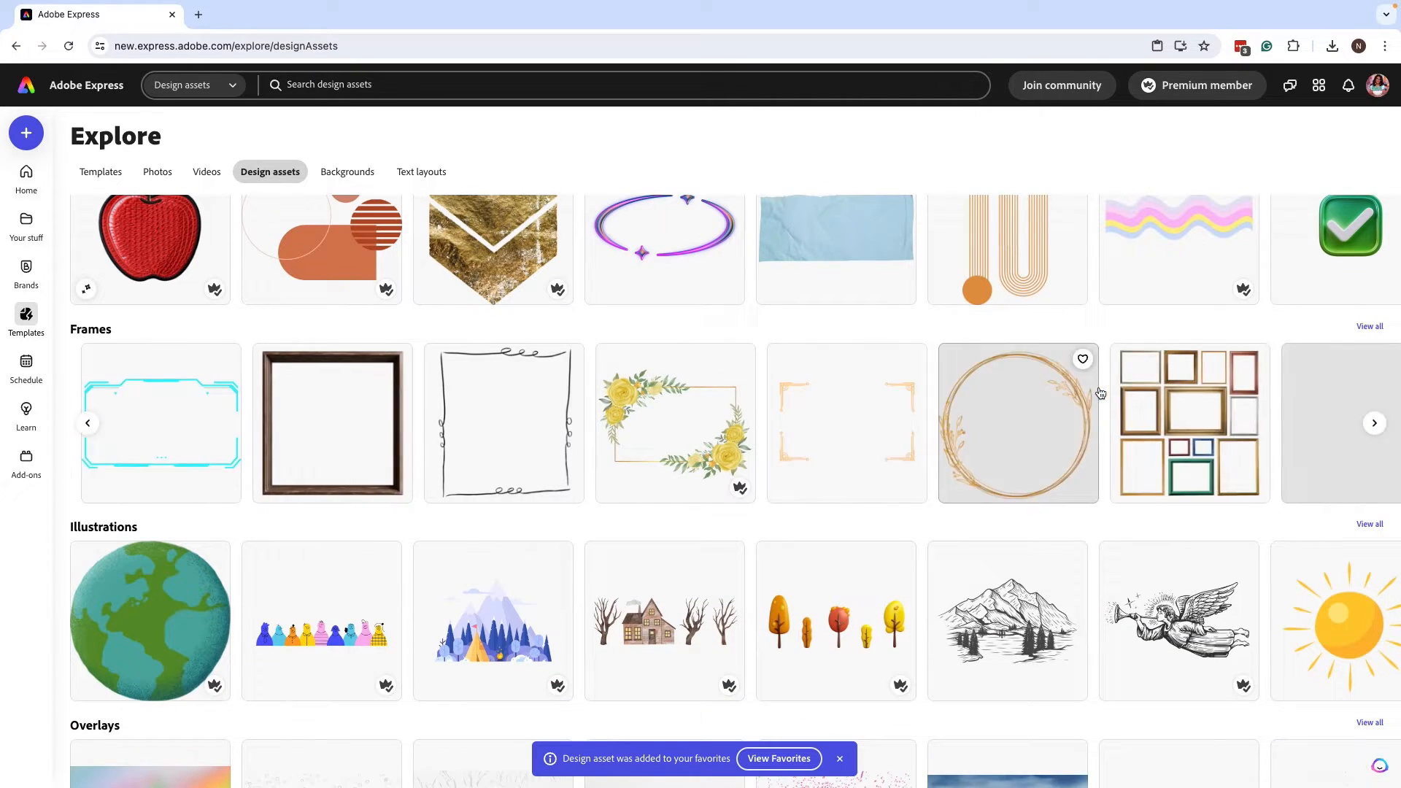
left_click(1375, 423)
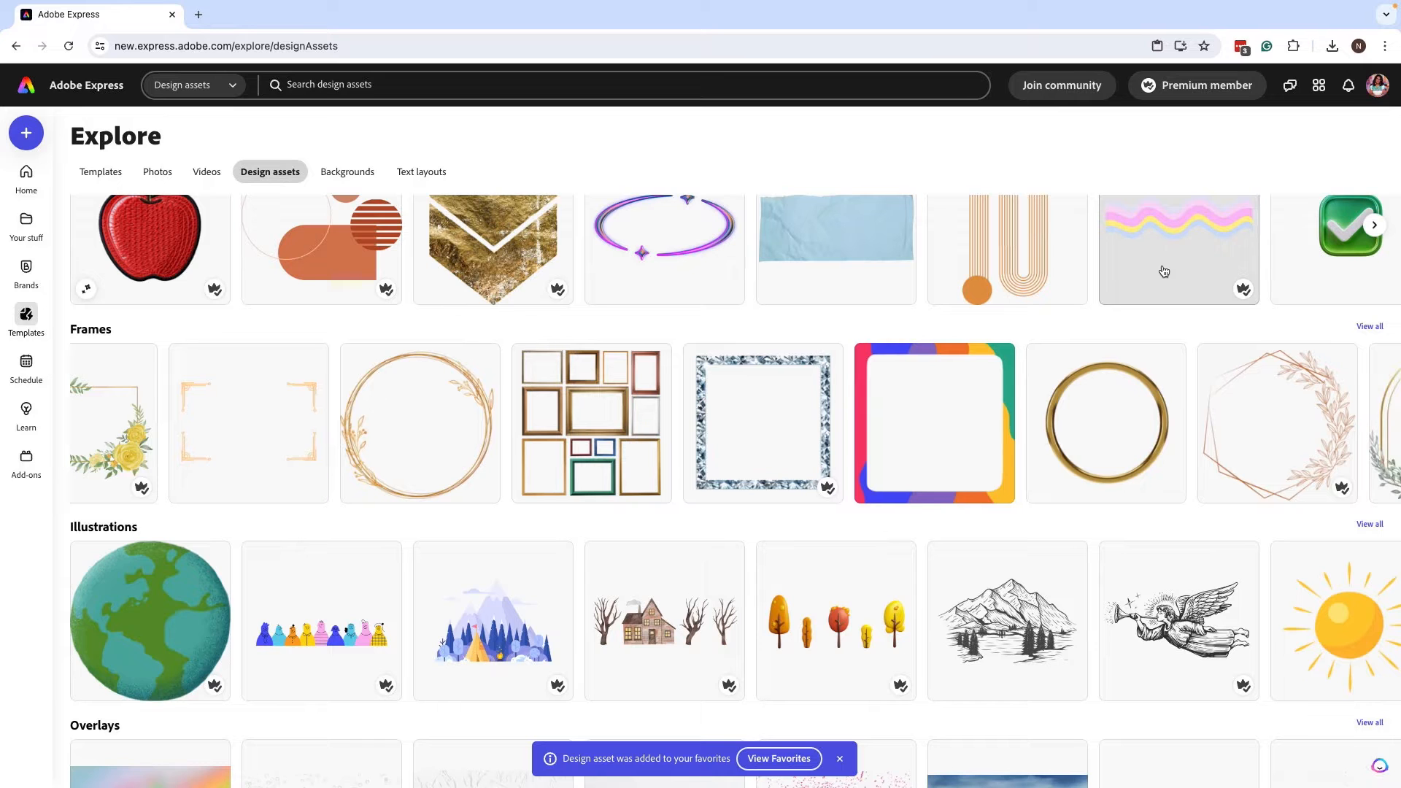
scroll("down", 3)
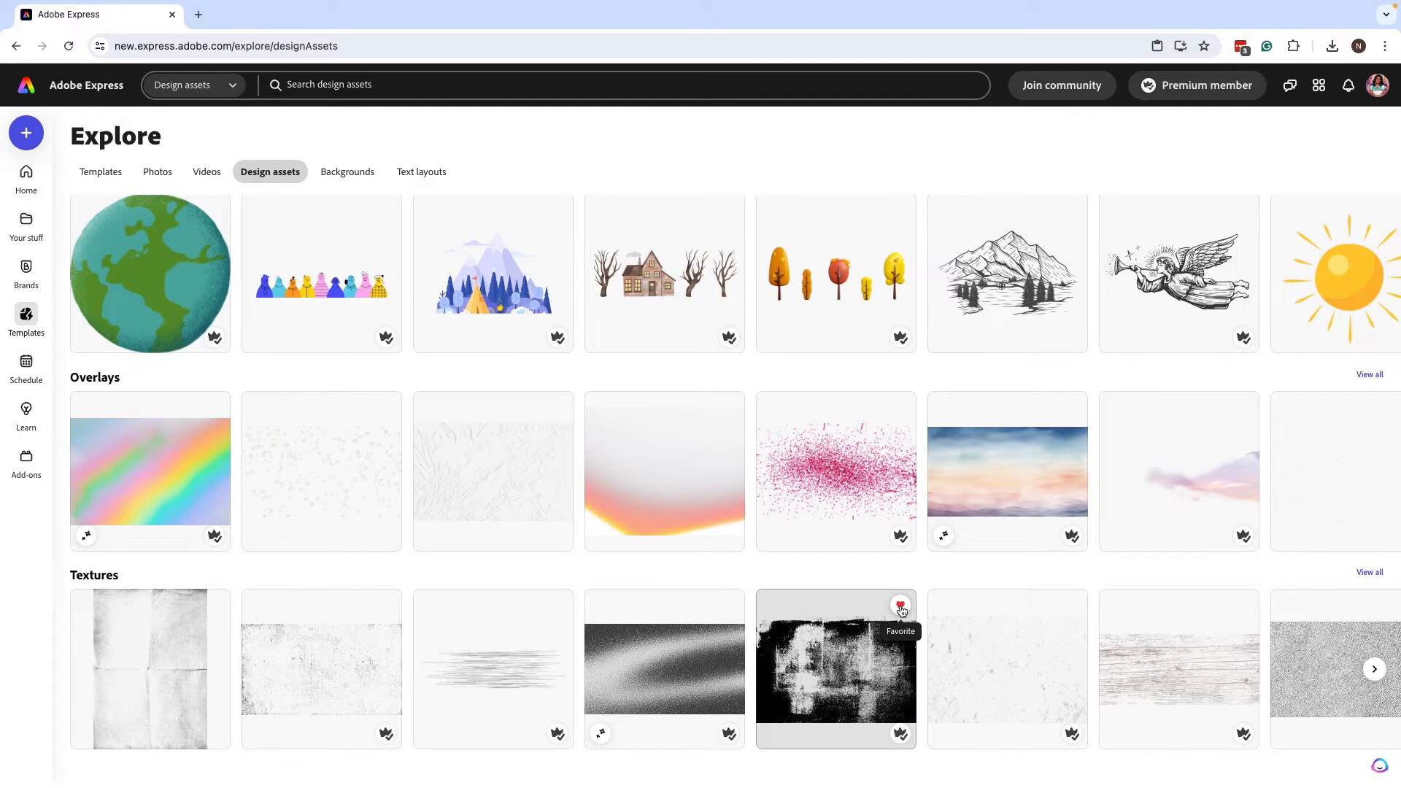
left_click(900, 604)
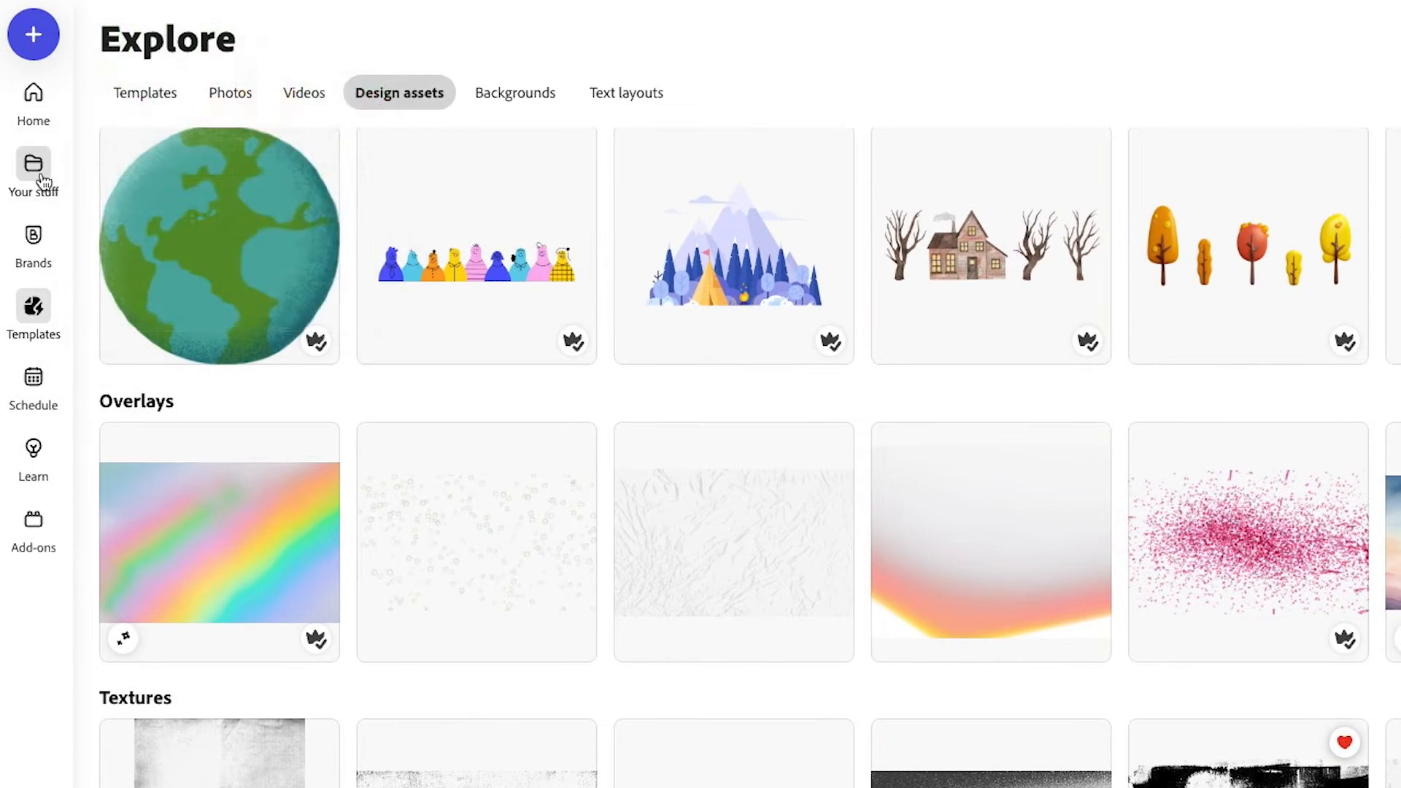
Review Your stuff > Favorites and launch the orange portrait template in the editor
left_click(32, 166)
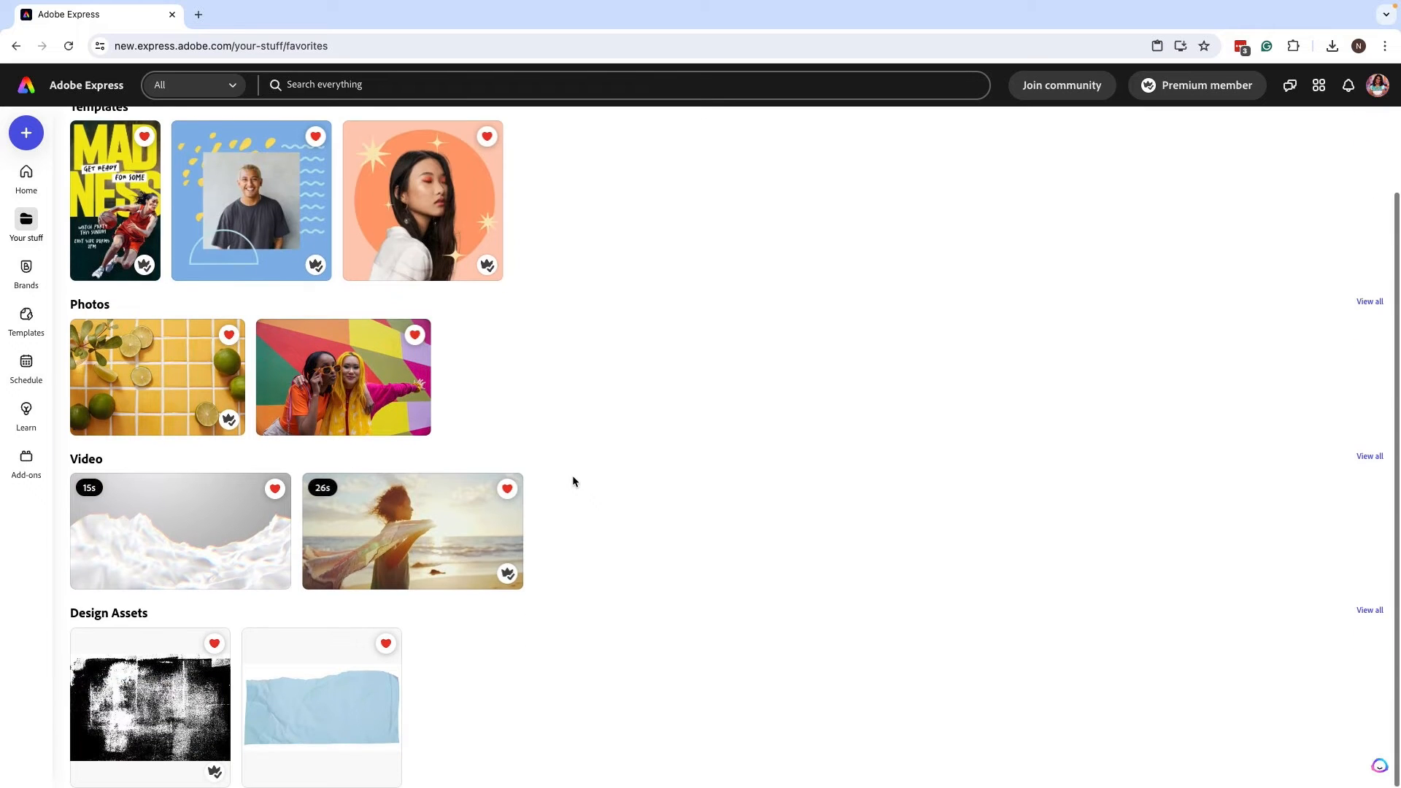
mouse_move(613, 415)
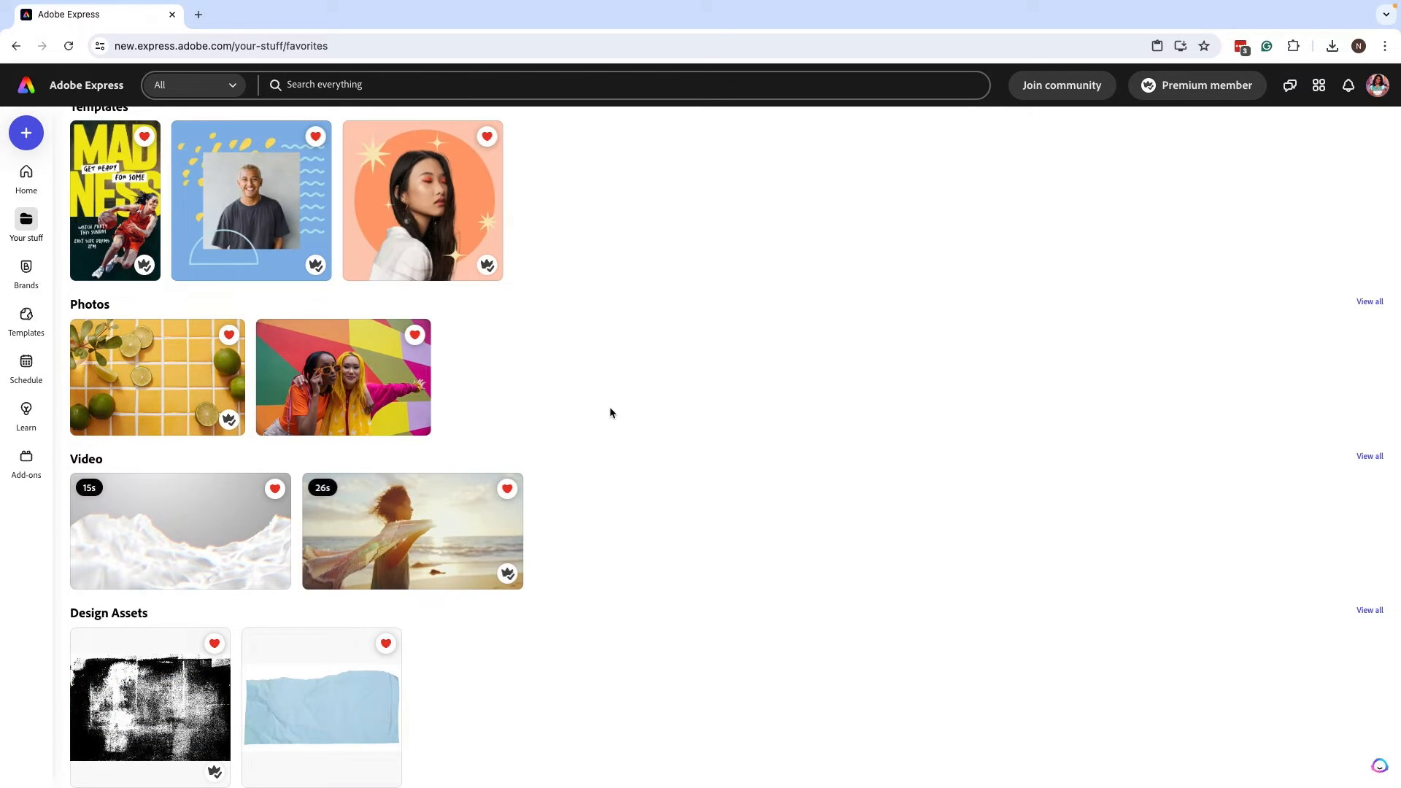
scroll("up", 3)
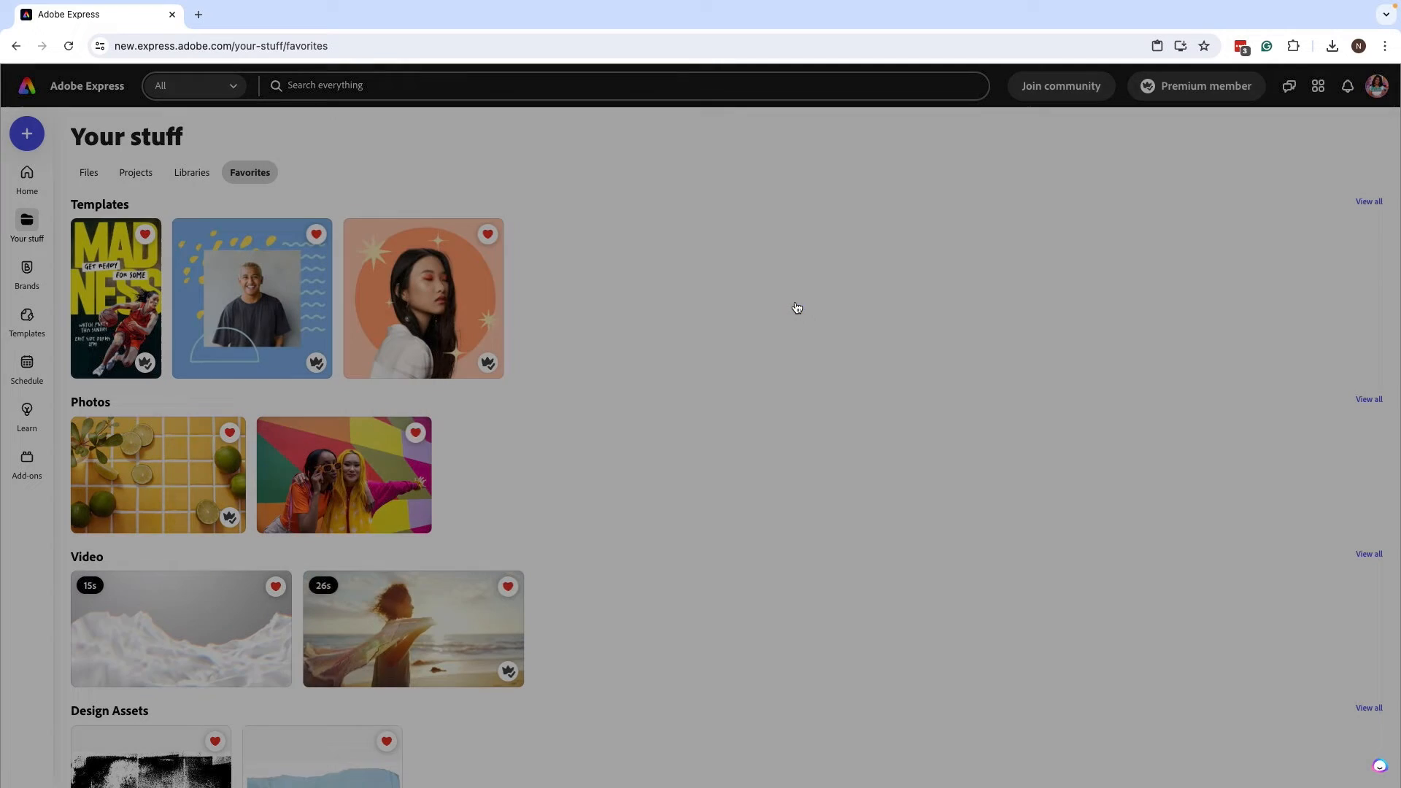
left_click(423, 298)
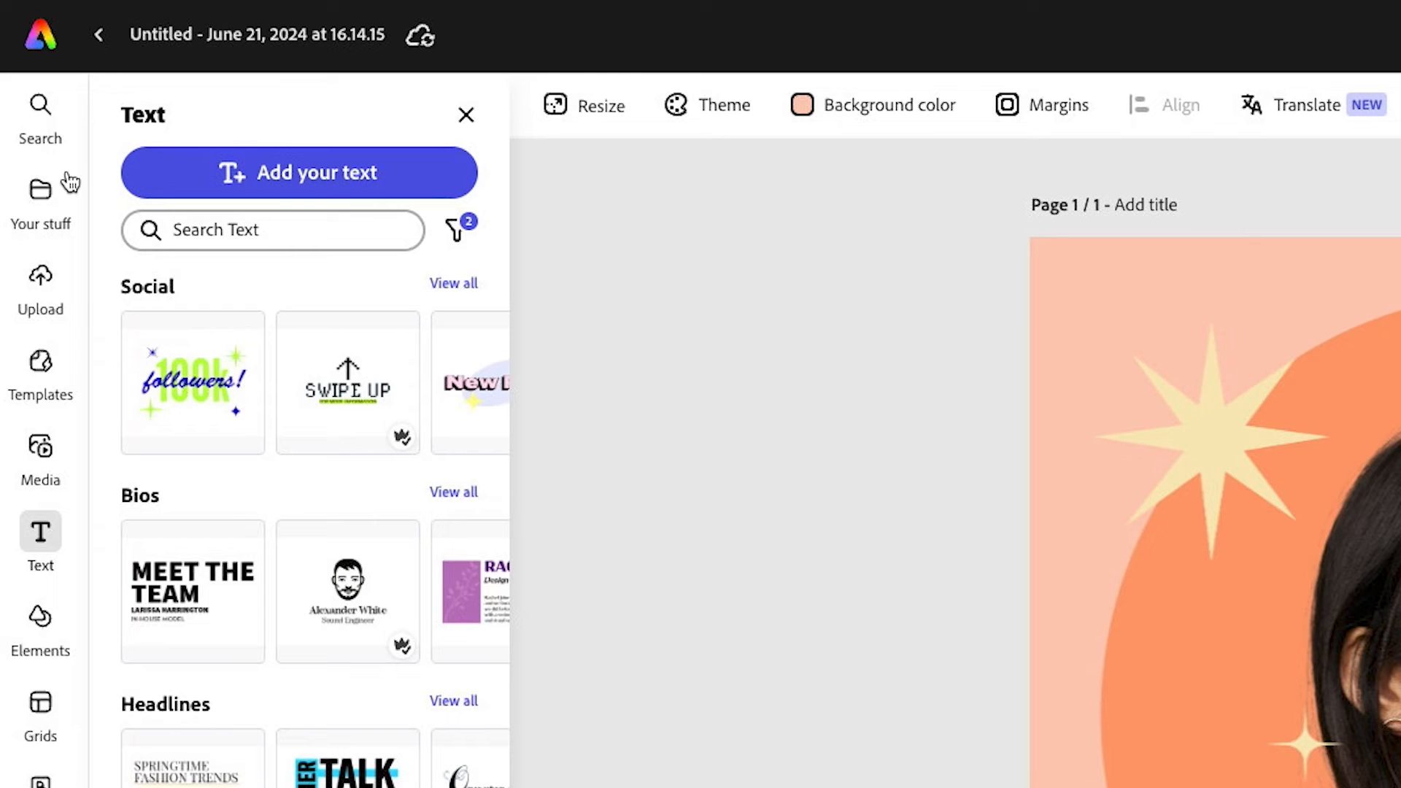
Set the favorited grunge texture as the page background and fade it to about 7% opacity
left_click(41, 190)
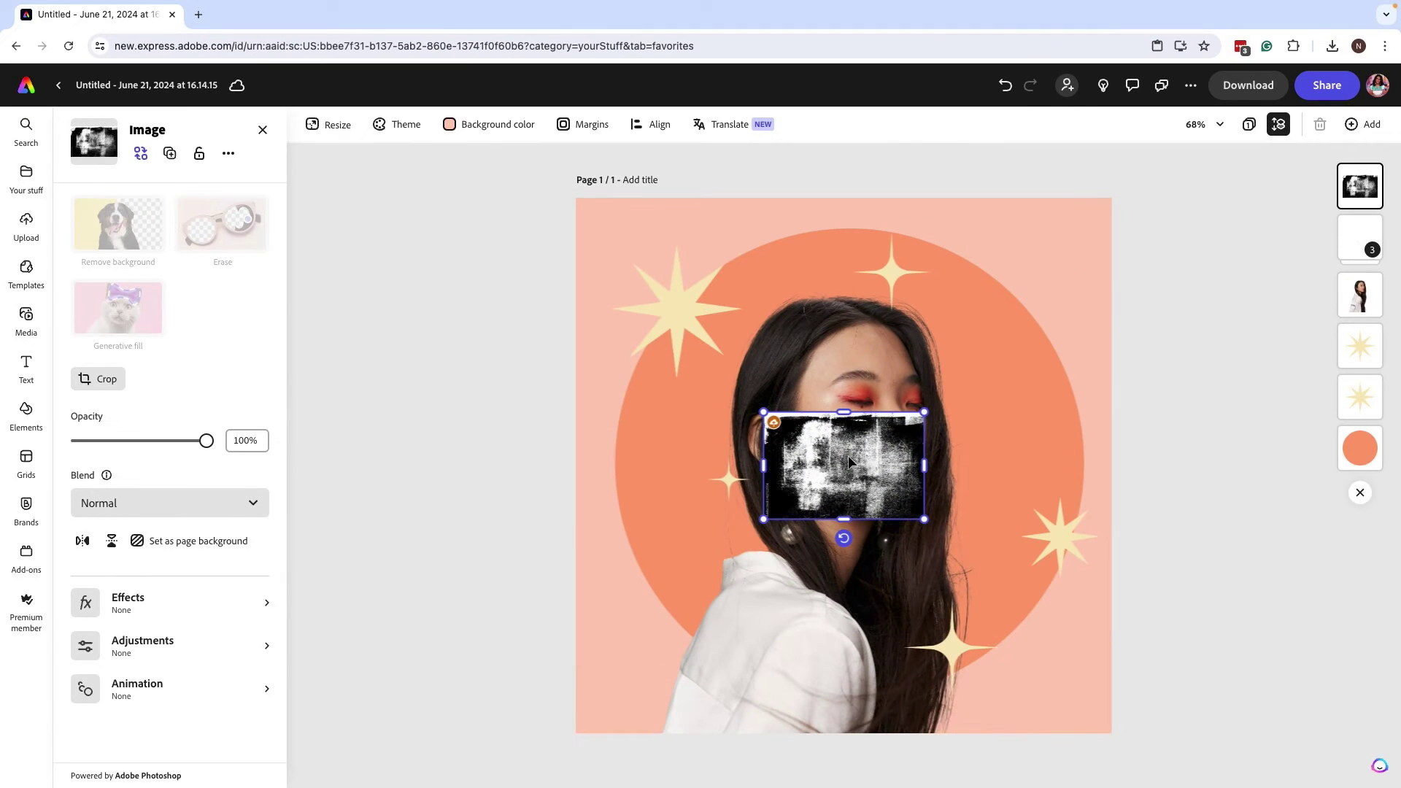
left_click_drag(842, 465, 645, 244)
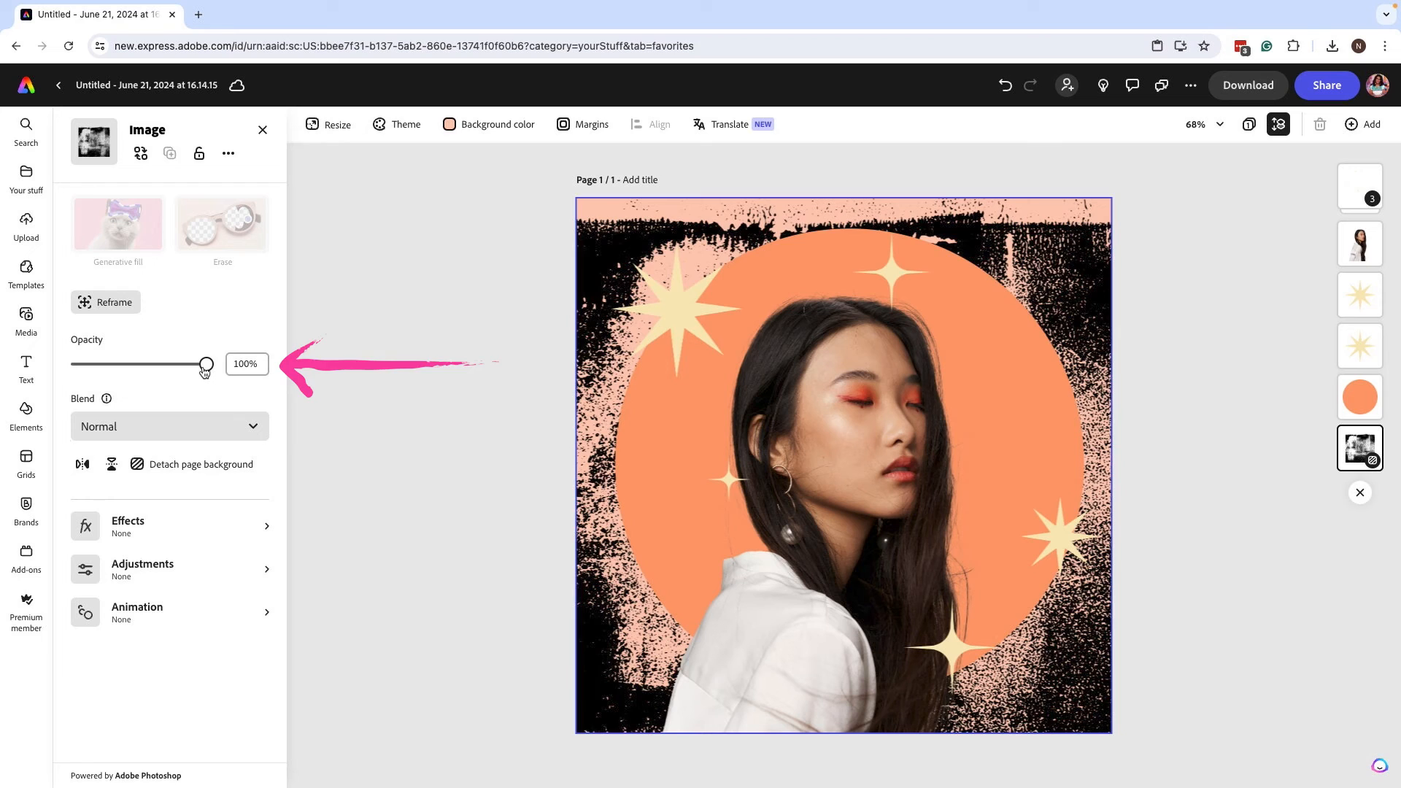
left_click_drag(205, 364, 86, 364)
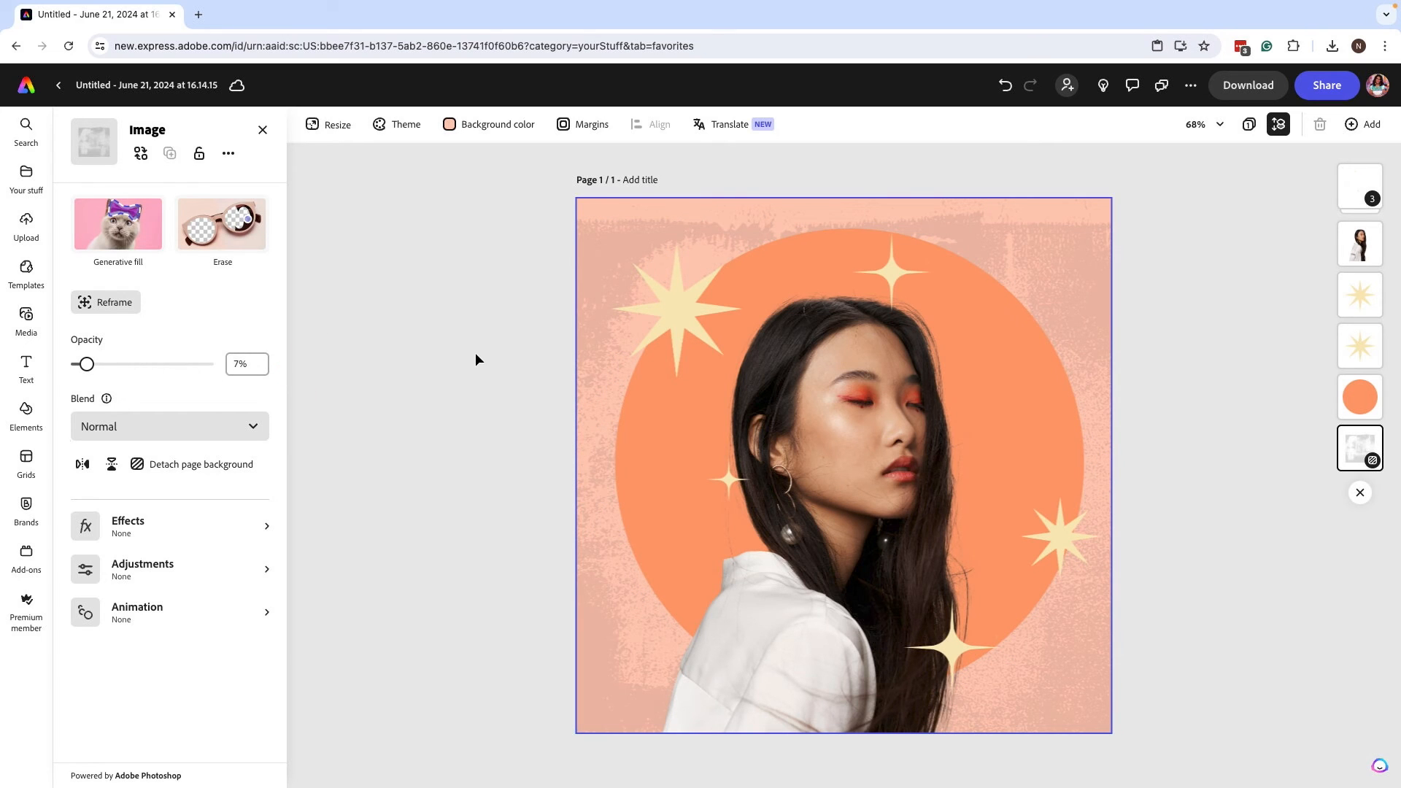